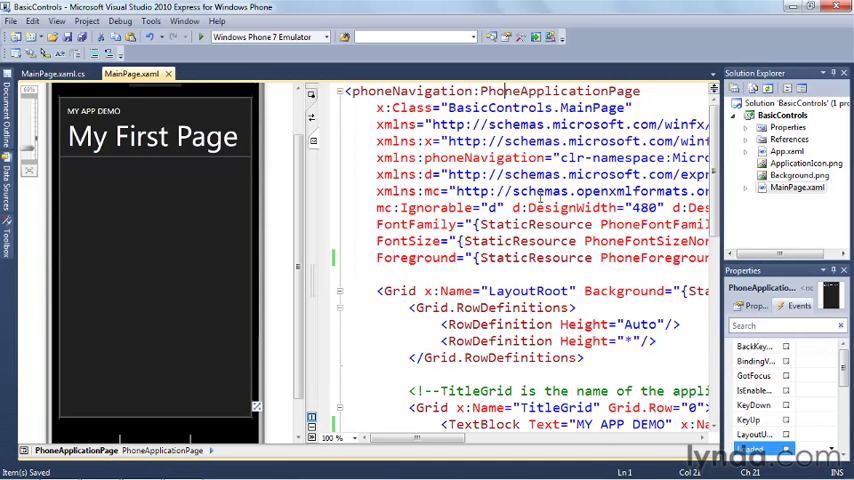
mouse_move(714, 323)
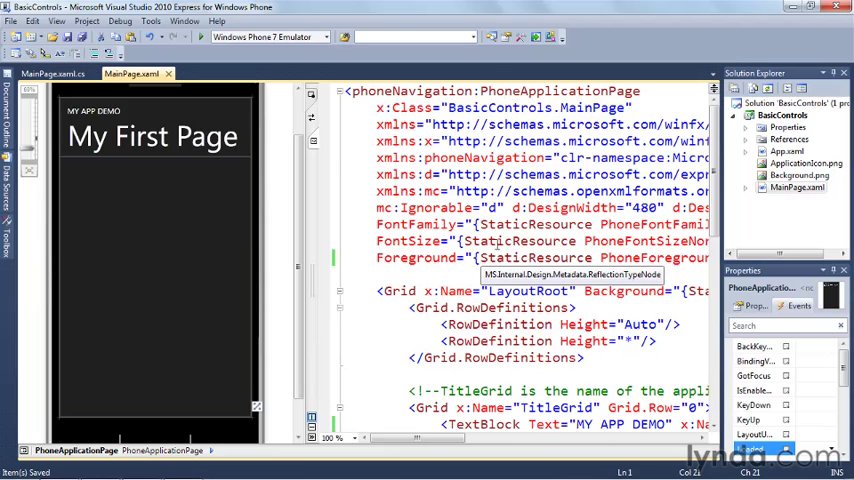
- Edit the XAML TextBlocks to read 'BASIC CONTROLS DEMO' and 'Basic Controls'
click(789, 187)
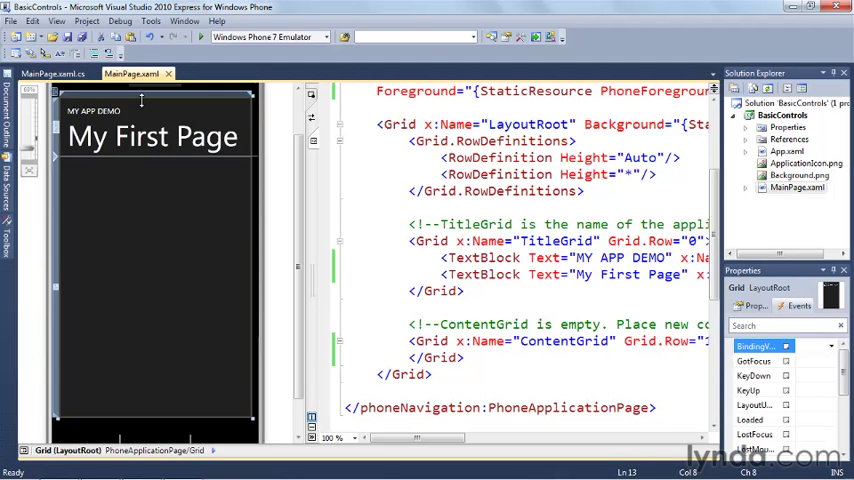
mouse_move(430, 241)
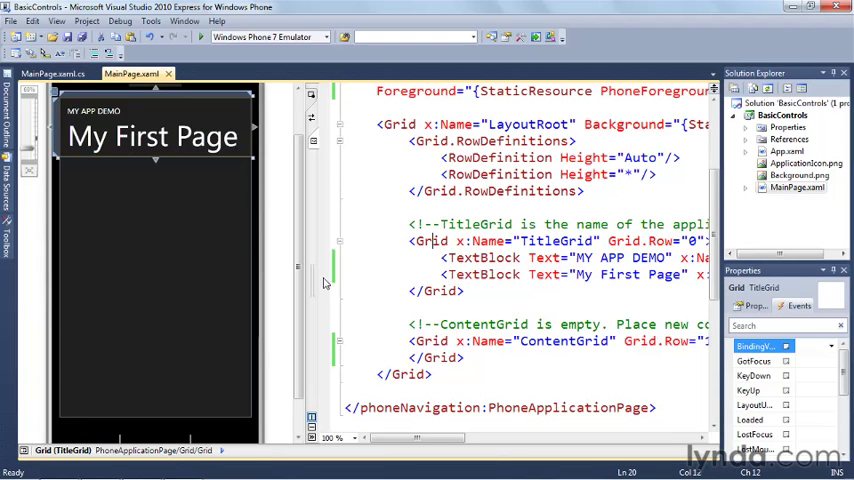
click(435, 340)
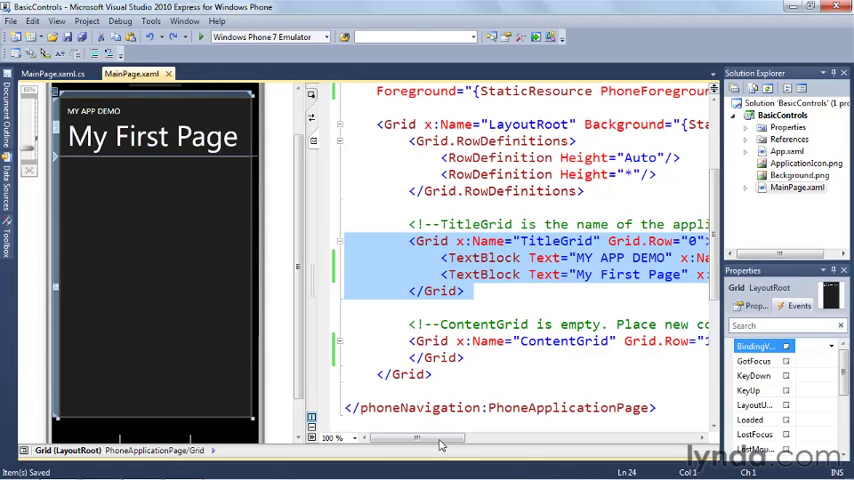
scroll(right, 3)
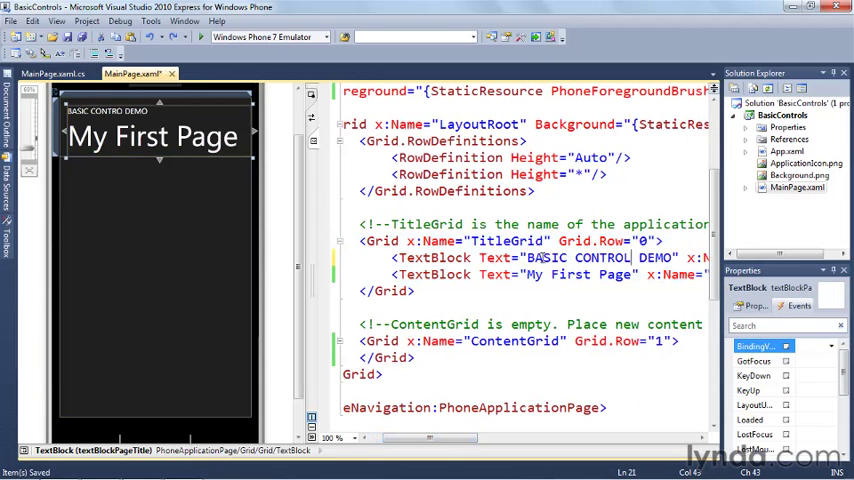
text(S)
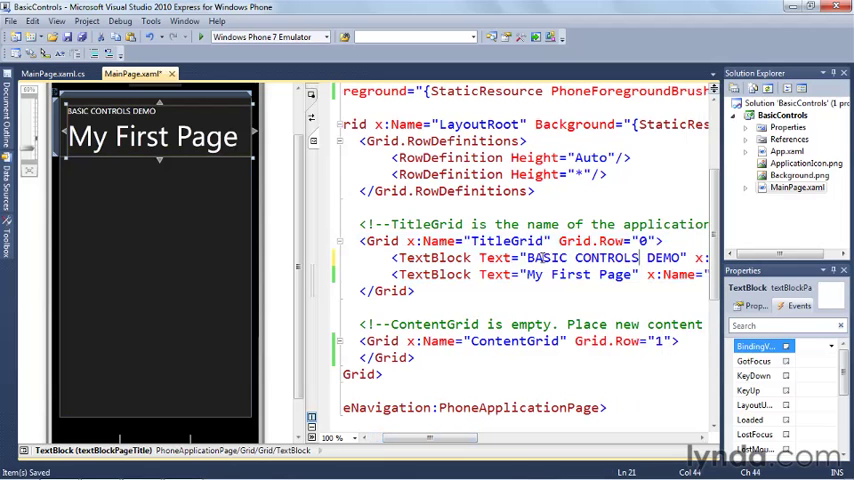
double_click(555, 275)
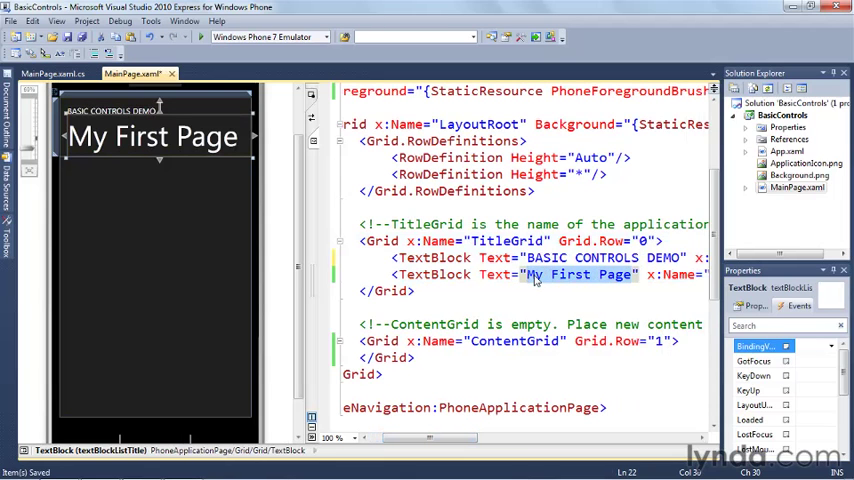
text(Basic Control)
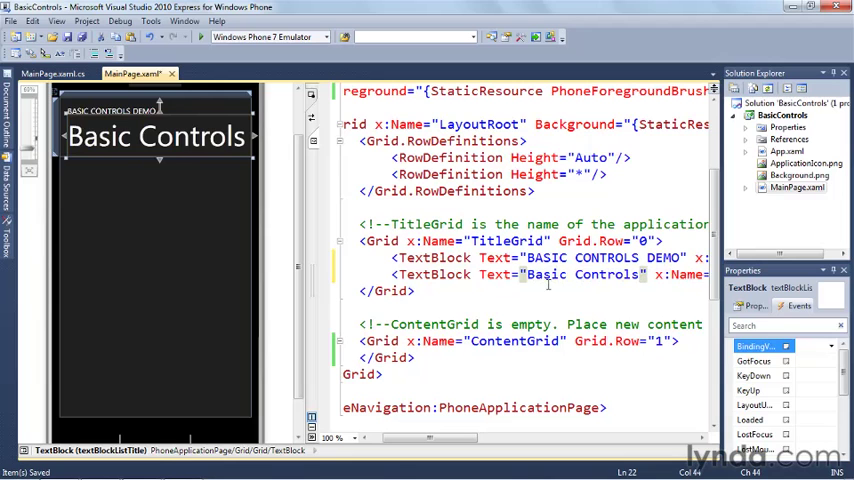
mouse_move(162, 160)
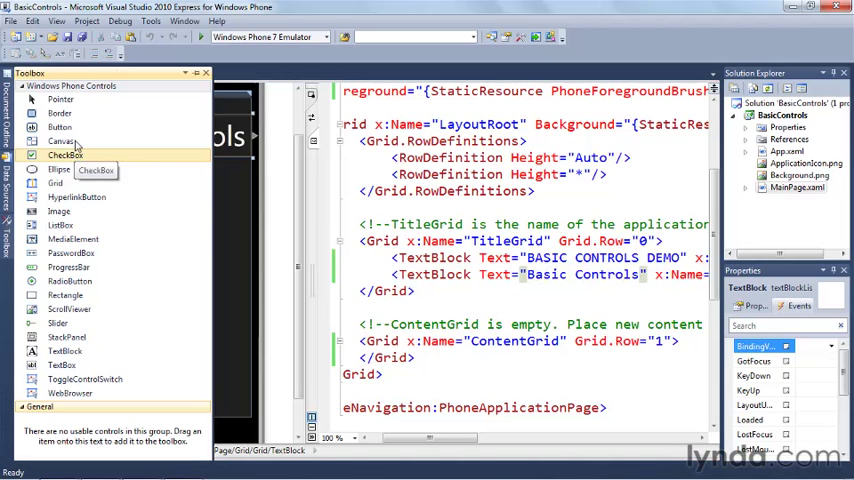
mouse_move(68, 101)
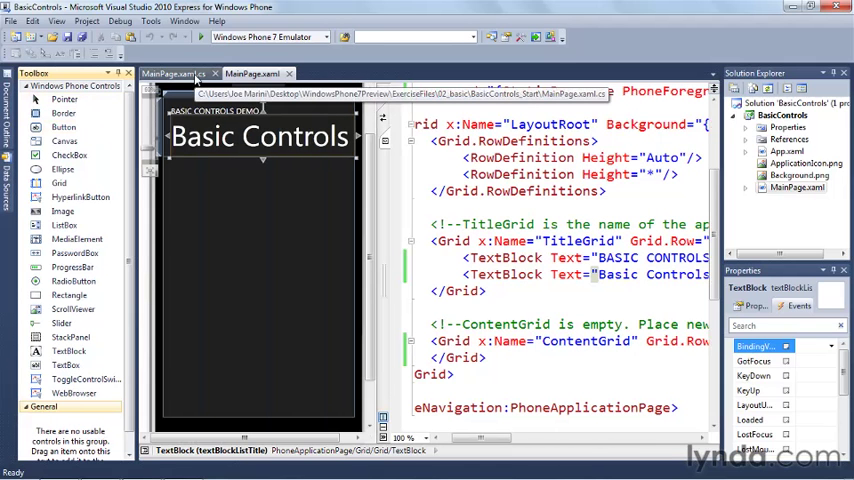
mouse_move(62, 211)
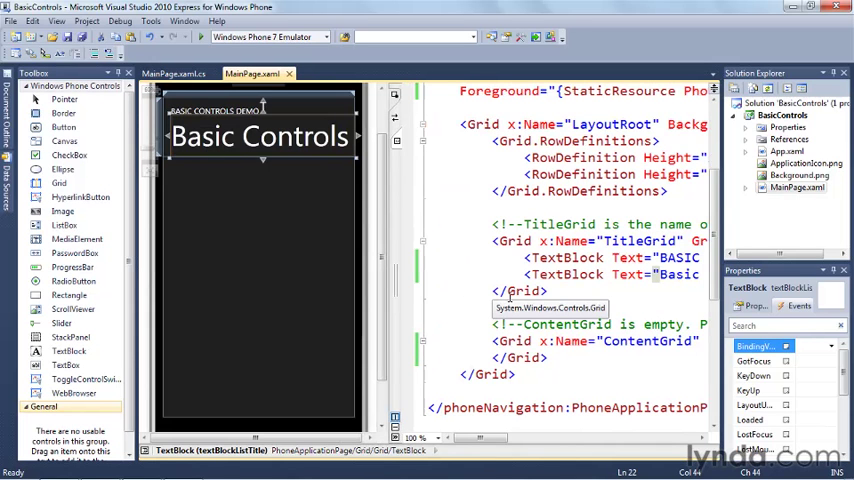
- Drag a Button from the Toolbox into the content area and settle it at the top
click(62, 127)
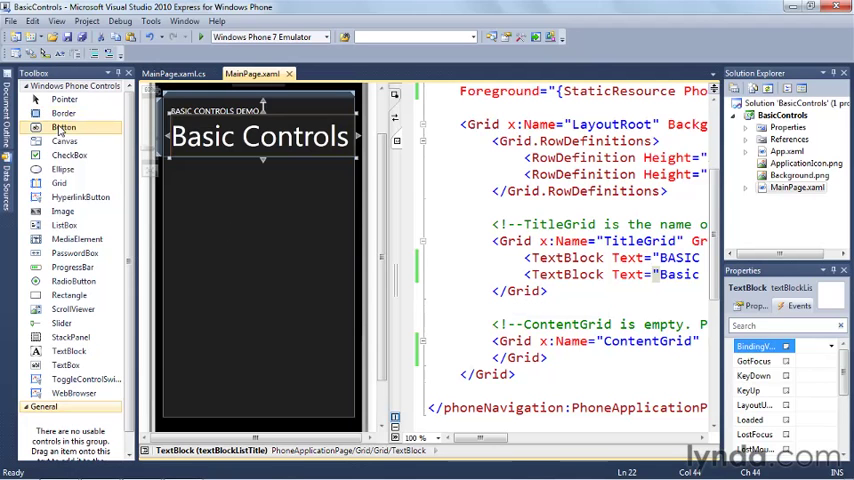
mouse_move(62, 127)
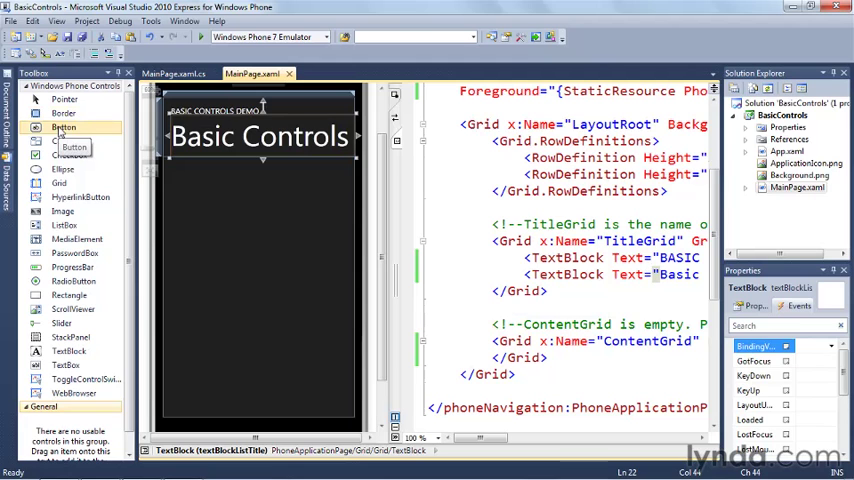
drag(63, 127, 235, 190)
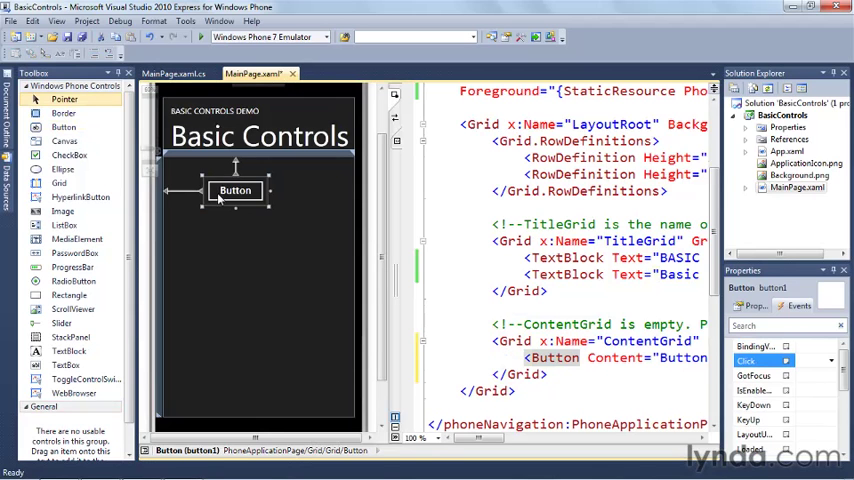
mouse_move(248, 197)
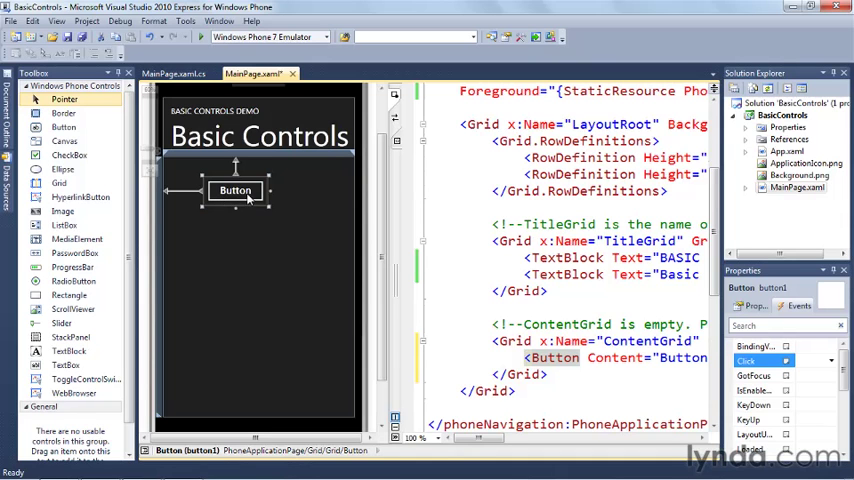
mouse_move(234, 190)
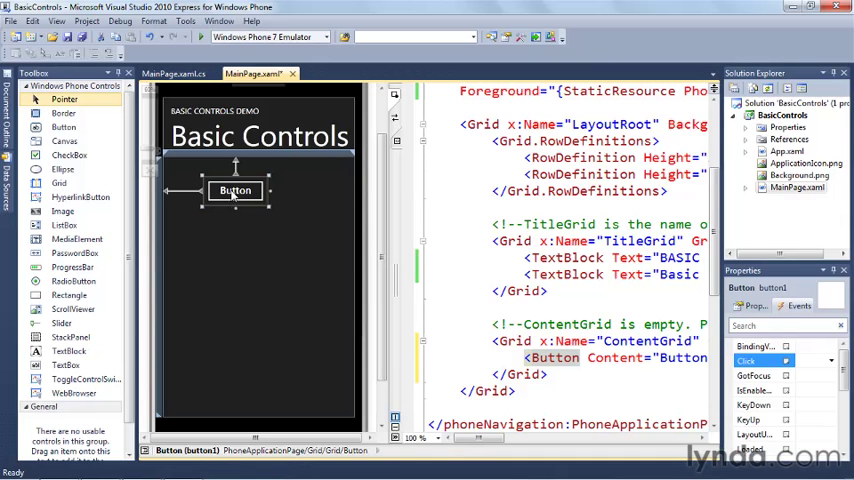
mouse_move(235, 195)
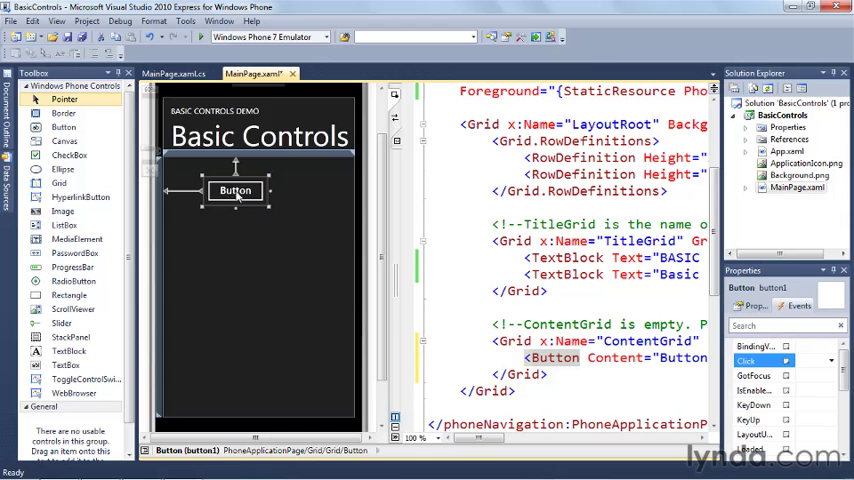
drag(235, 190, 266, 194)
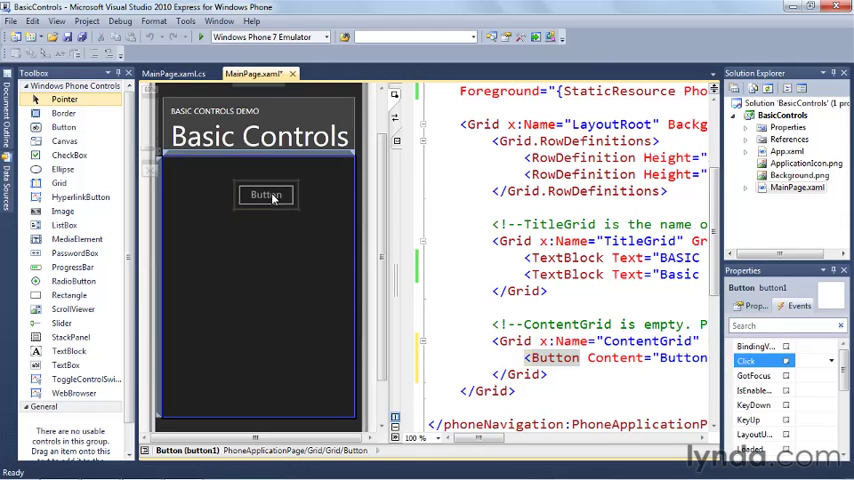
drag(266, 195, 210, 172)
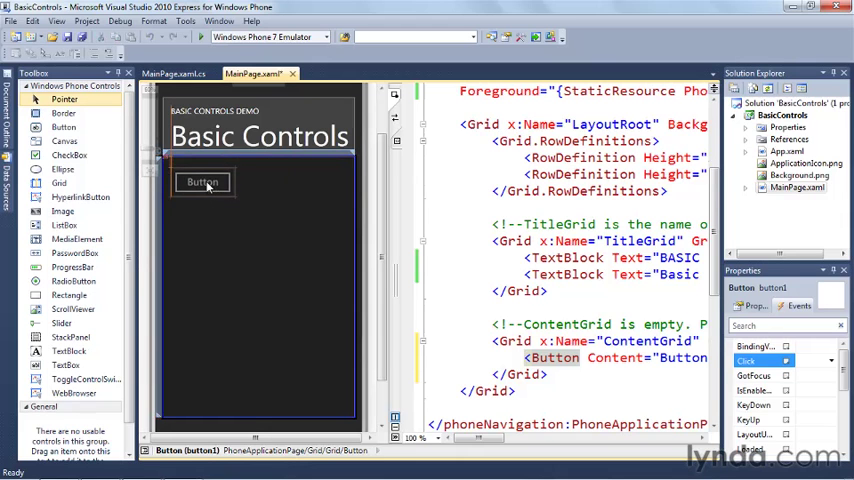
drag(204, 182, 312, 173)
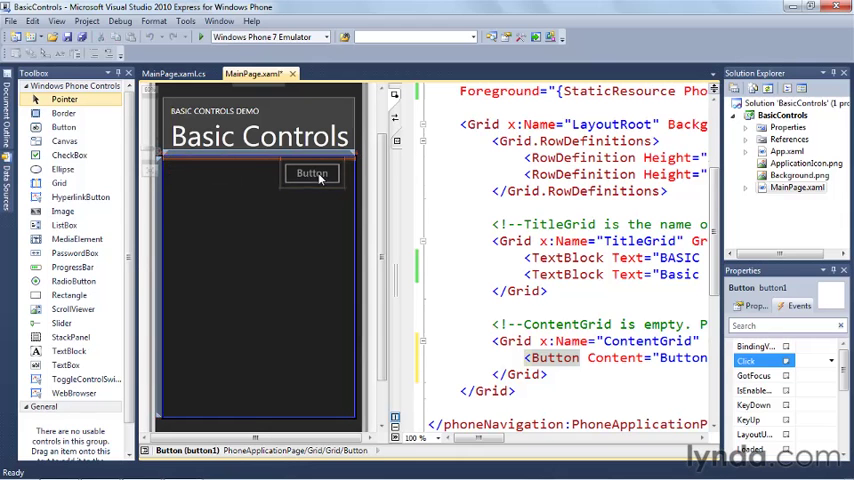
drag(312, 173, 215, 173)
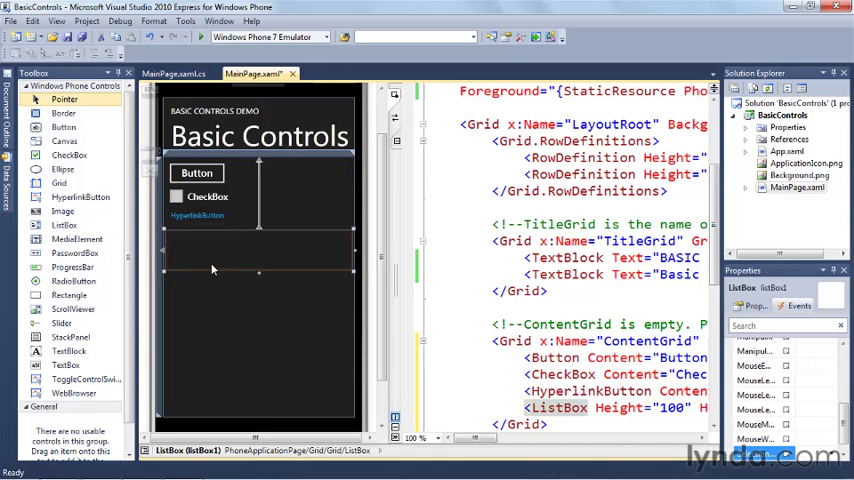
mouse_move(204, 257)
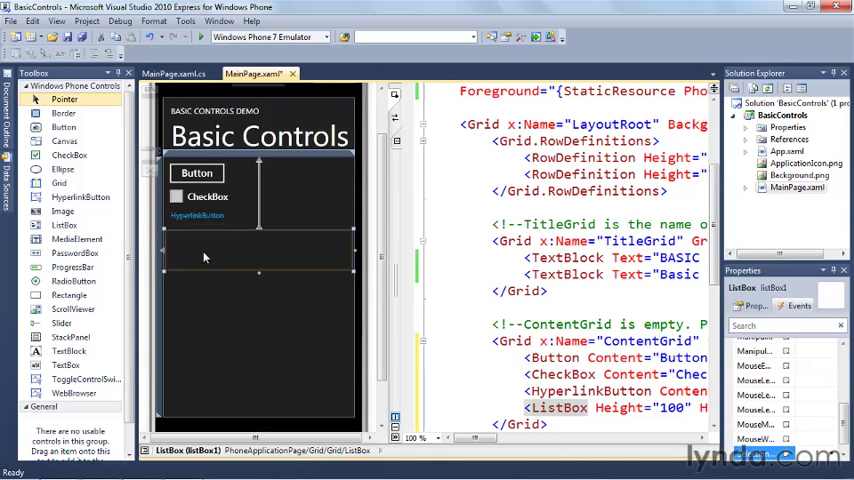
mouse_move(477, 254)
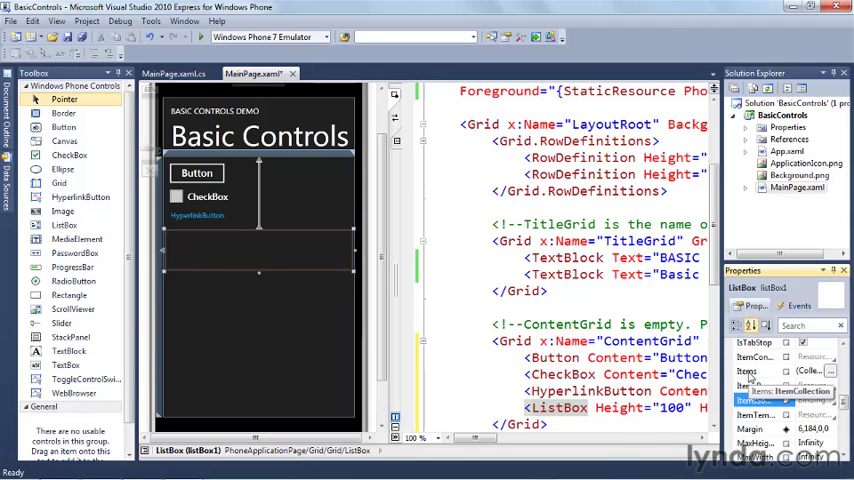
- Add ListBoxItems in the Items collection editor with 'List Box Item' contents and confirm
click(838, 381)
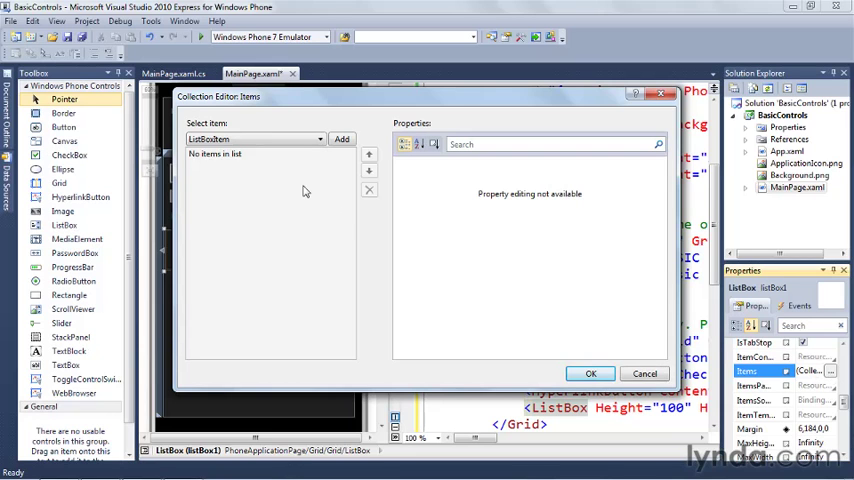
click(341, 139)
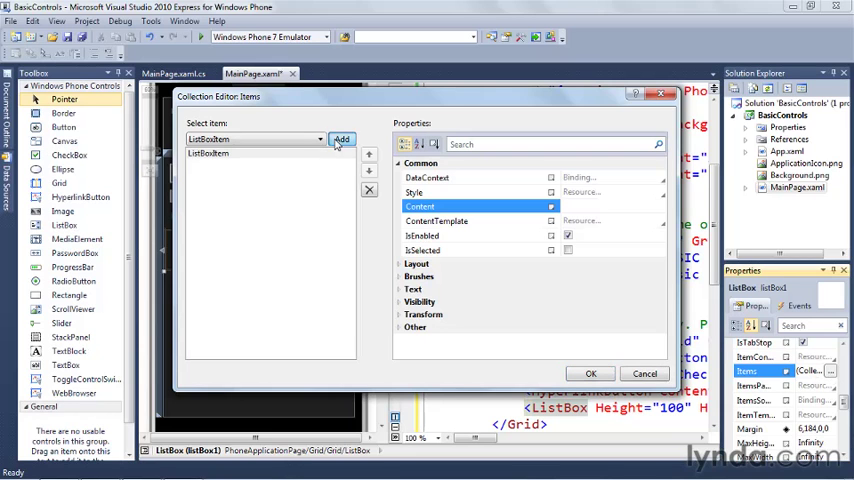
click(342, 139)
text(List Box Item 1)
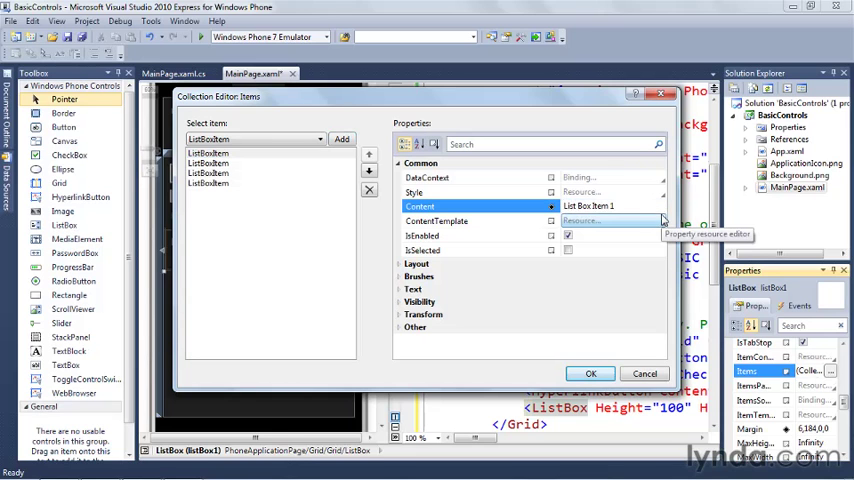
click(600, 206)
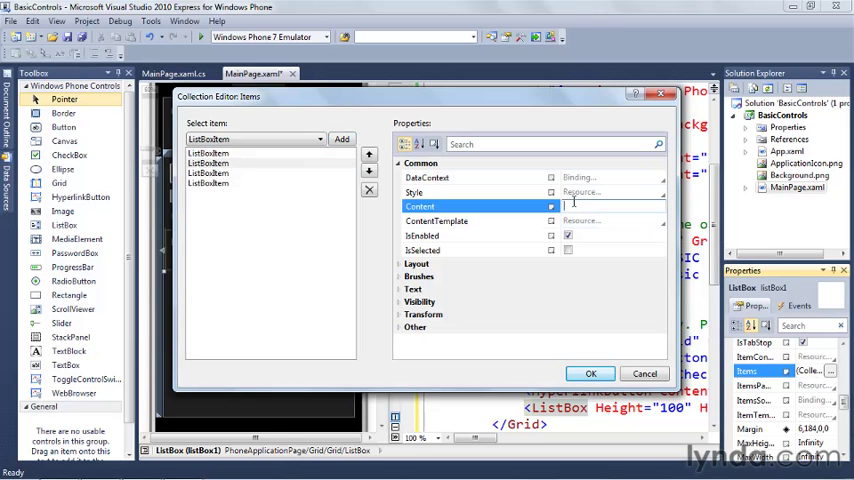
text(List Bo)
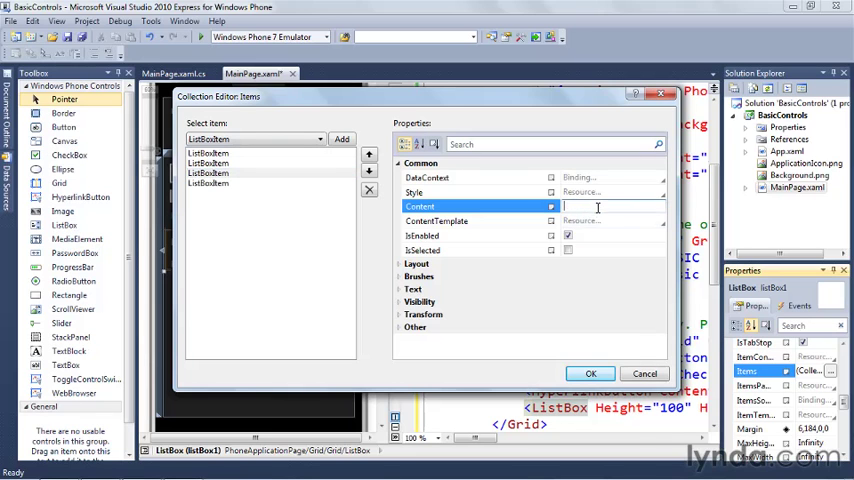
text(List Box Item)
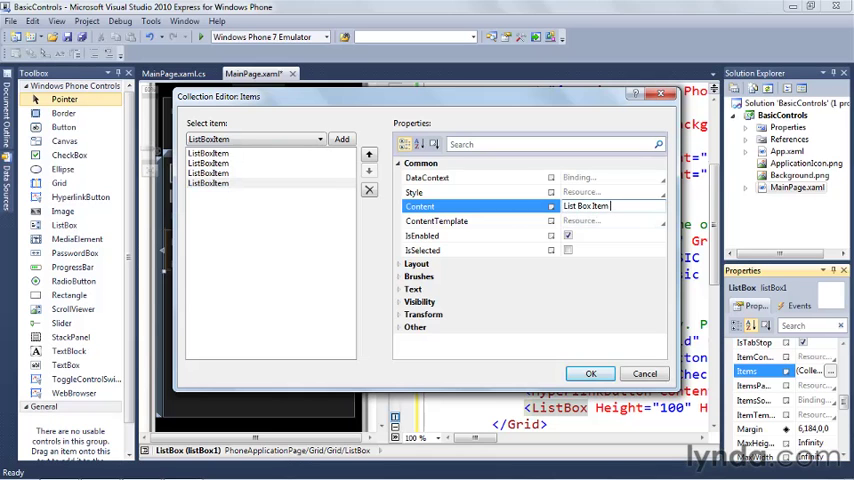
click(590, 373)
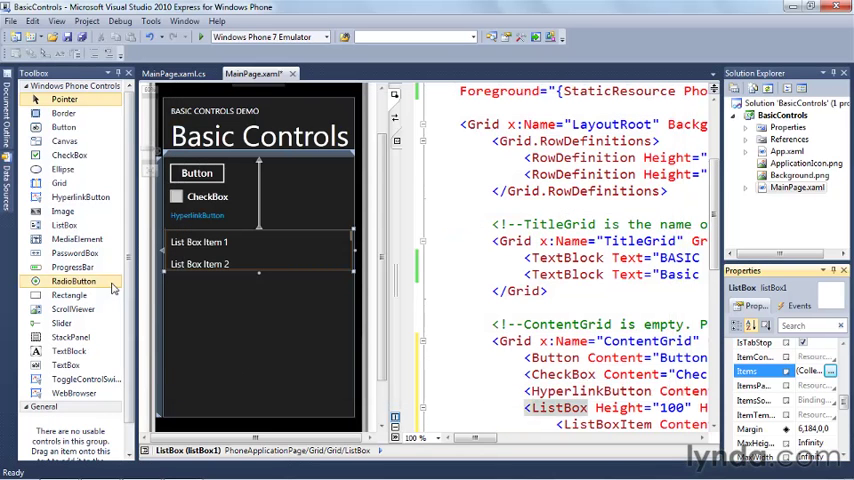
- Add two RadioButtons below the list, checking the first and grouping it as grp1
drag(73, 281, 245, 293)
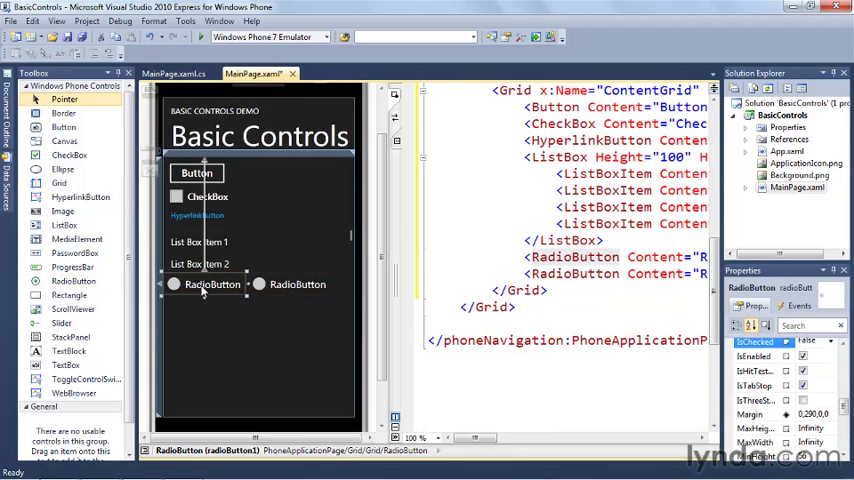
mouse_move(251, 298)
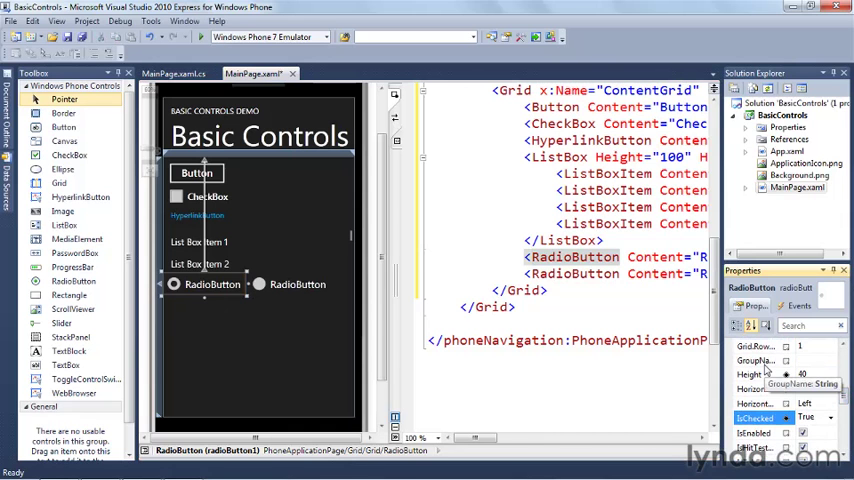
text(grp1)
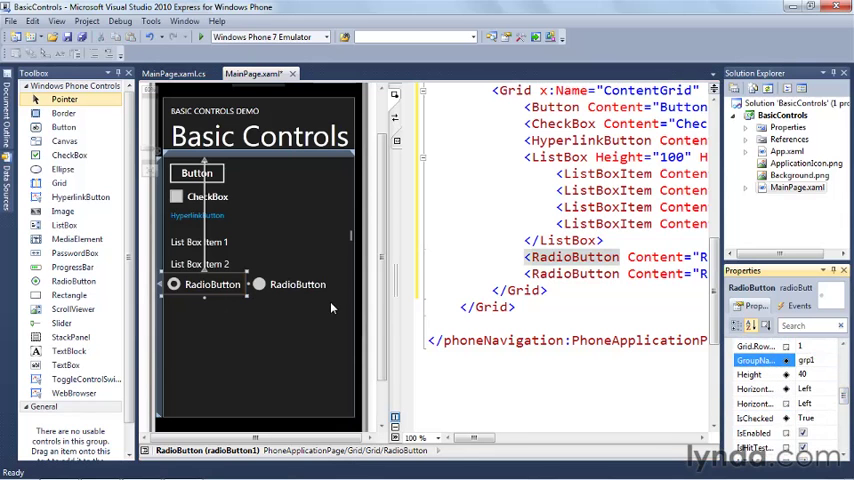
click(297, 284)
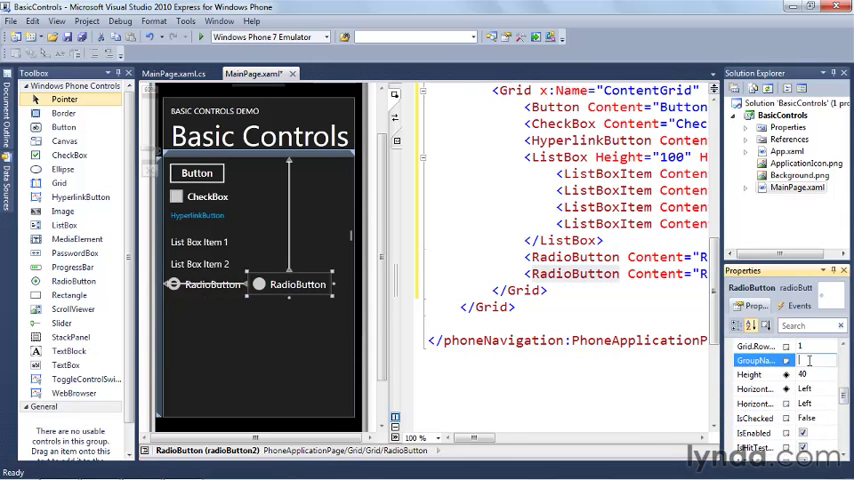
text(grp)
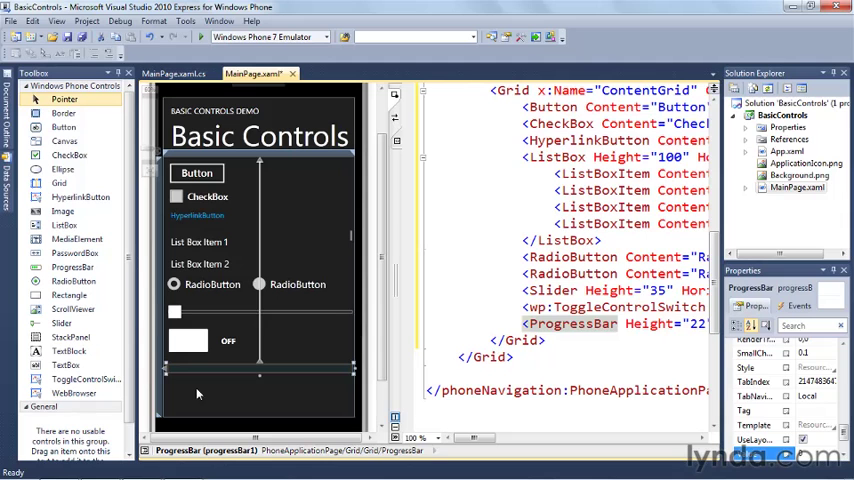
mouse_move(183, 340)
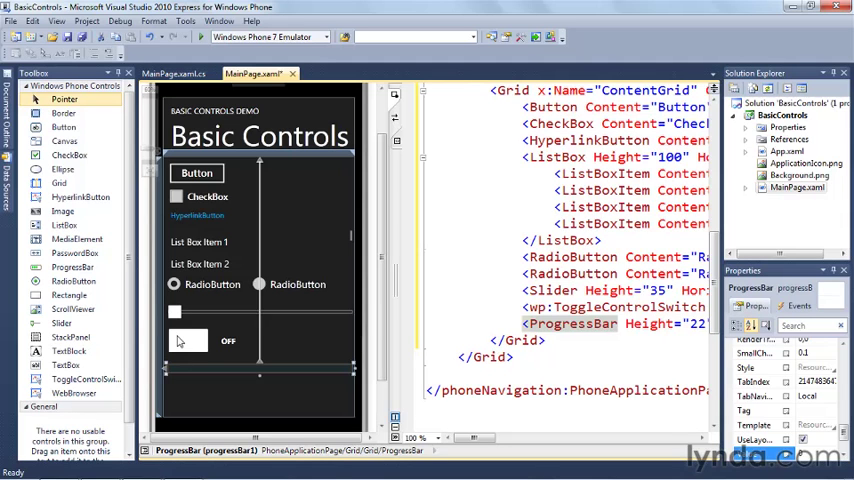
- Create an onClick handler for the Button's Click event in the Properties Events list
click(197, 172)
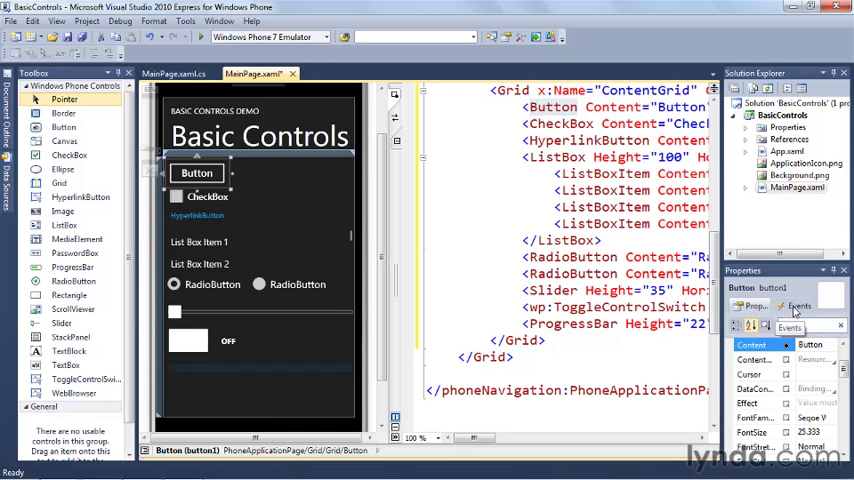
click(794, 306)
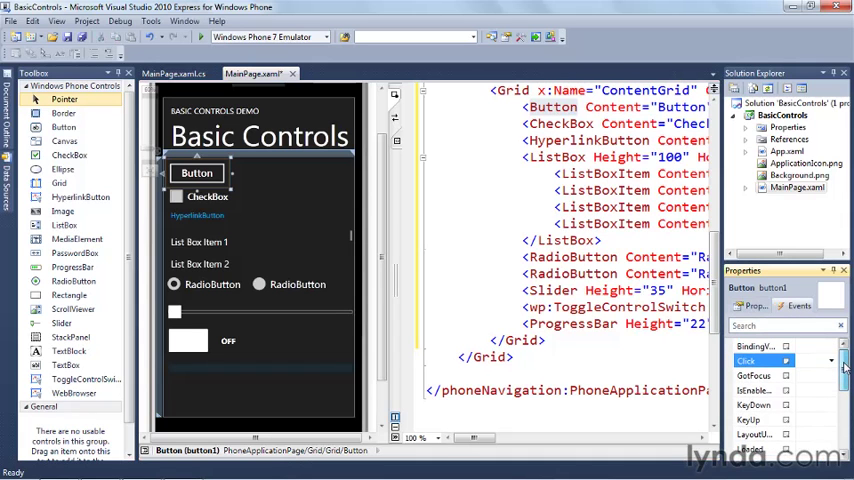
scroll(down, 3)
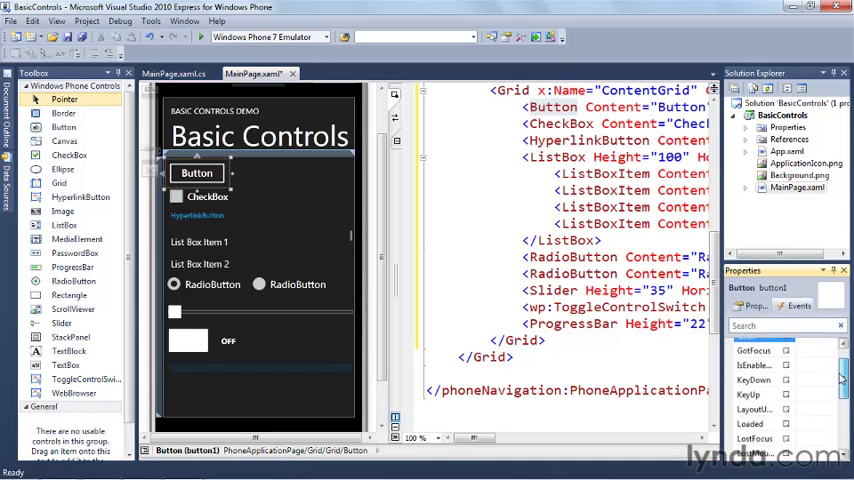
click(760, 362)
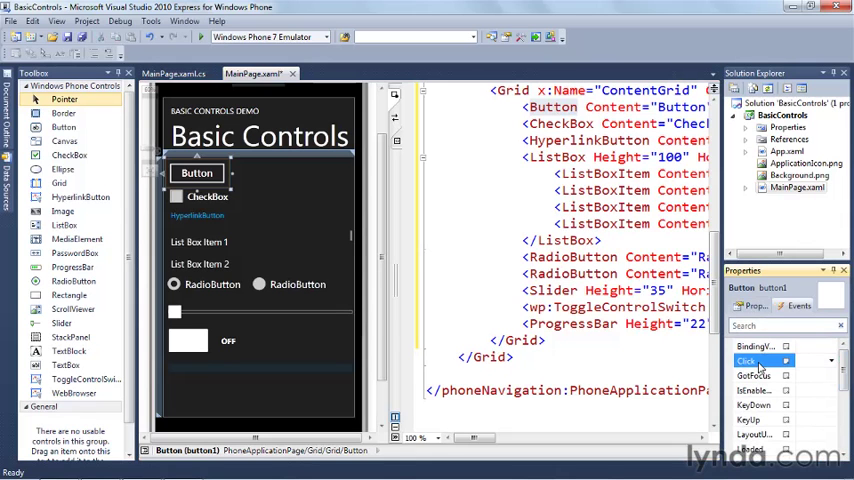
mouse_move(765, 360)
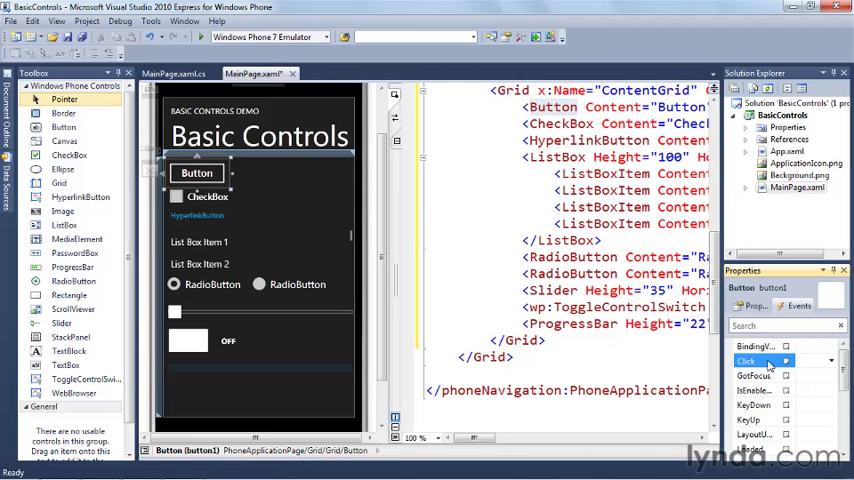
mouse_move(768, 359)
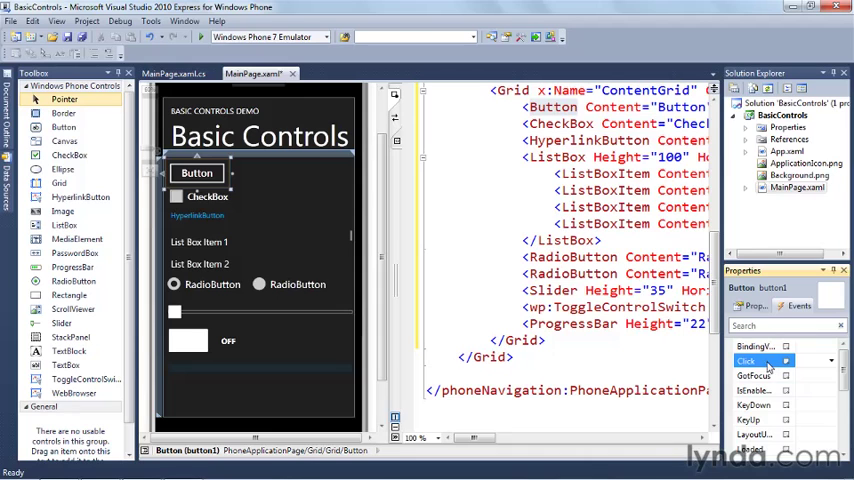
mouse_move(770, 357)
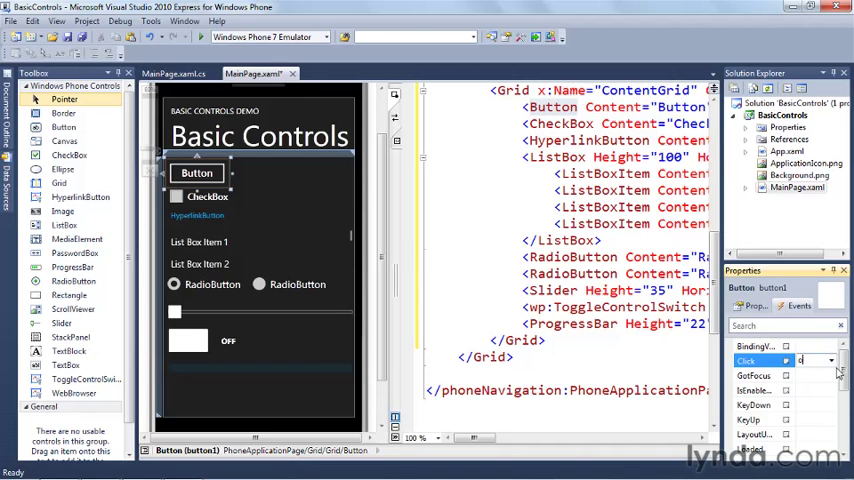
text(onClick)
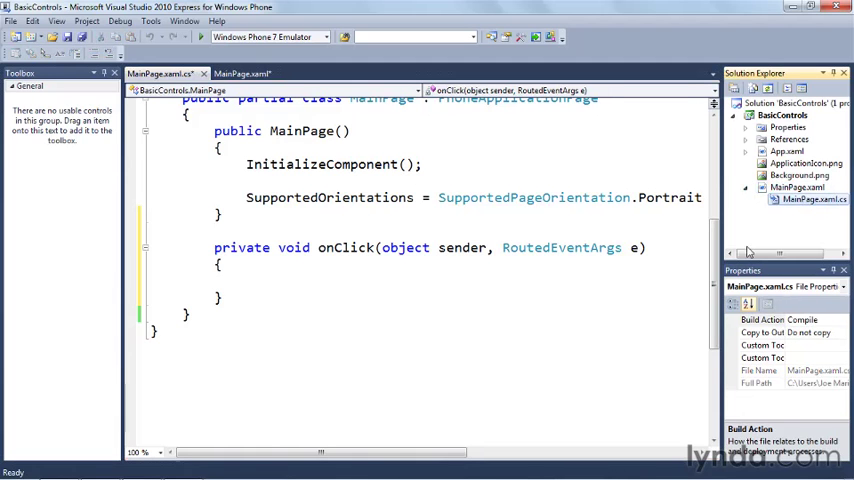
- Start the UpdateProgress method, declaring double progValue from progressBar1.Value
click(313, 282)
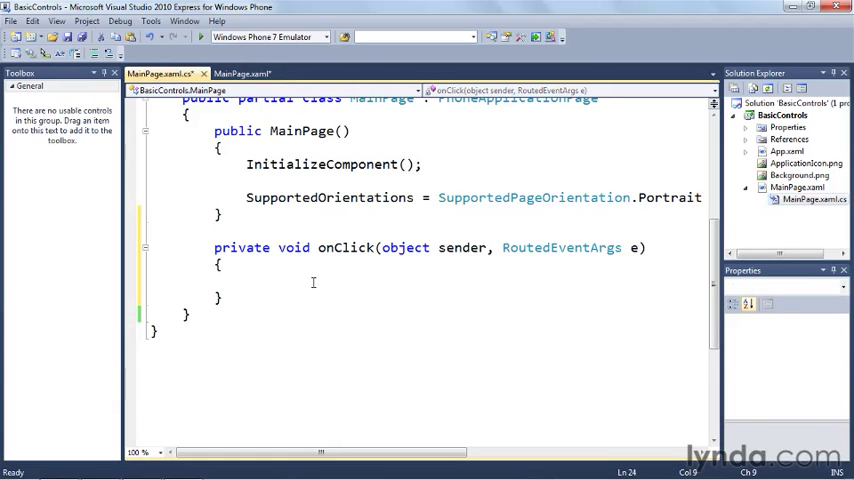
text(private void Update)
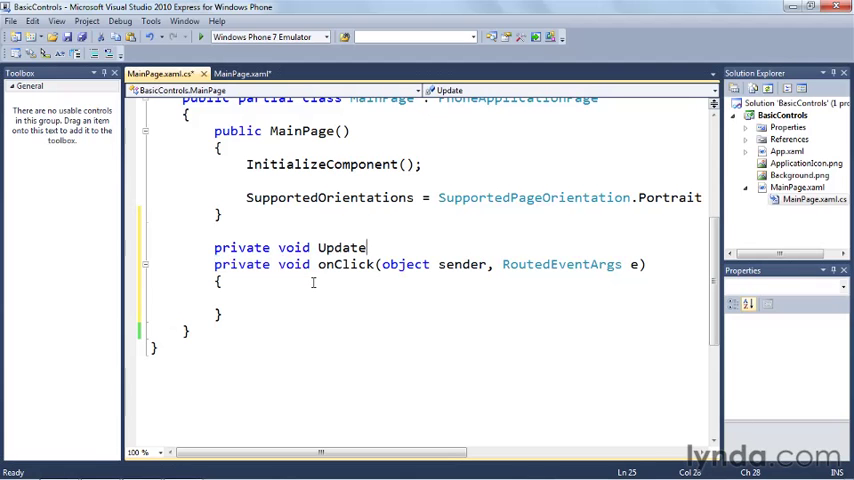
text(Progress())
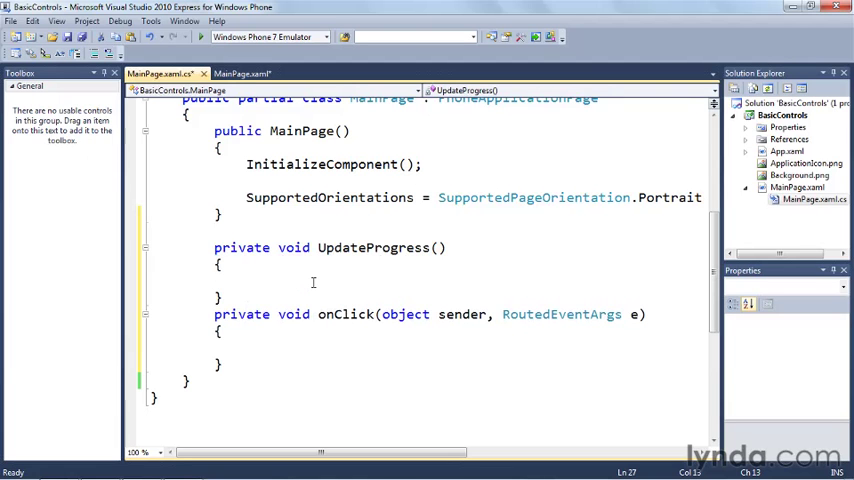
text(double)
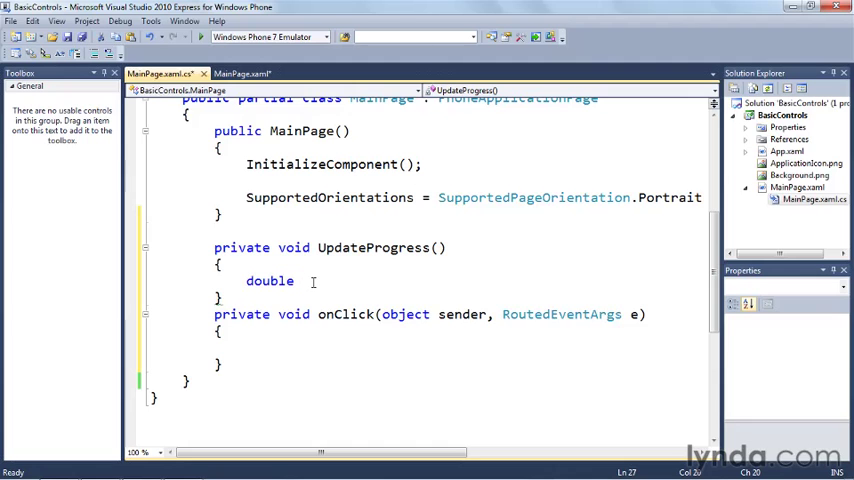
text(progValue = pr)
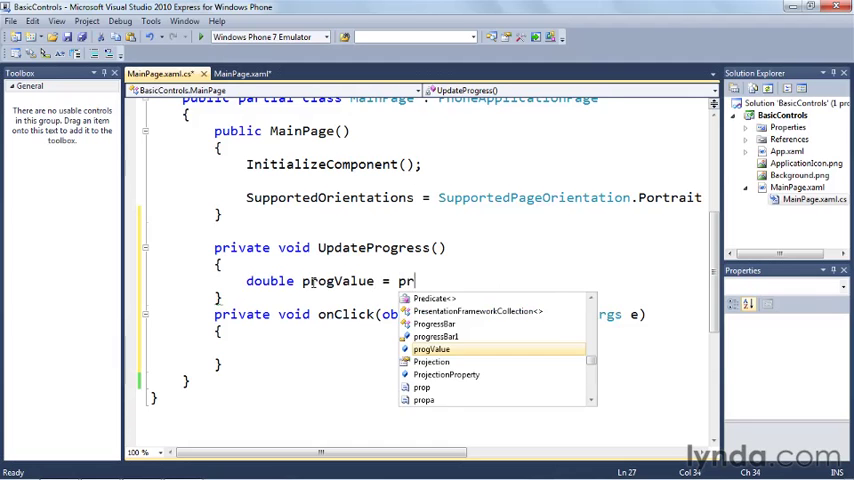
text(ogressBar1)
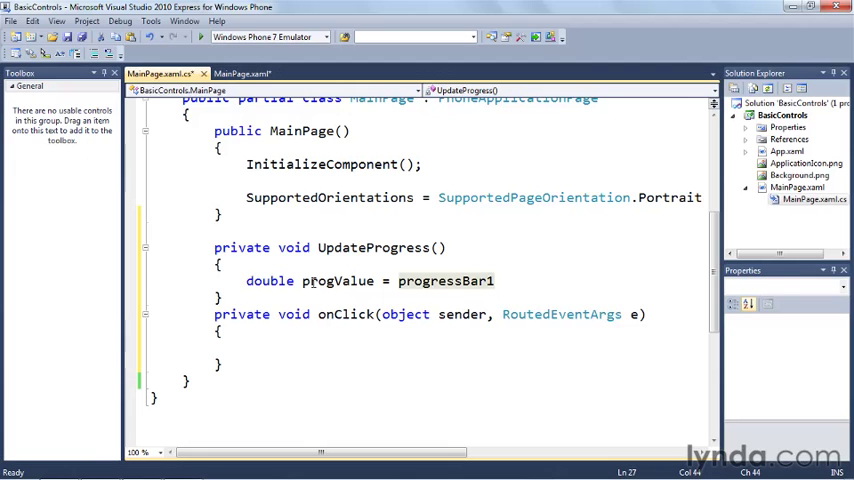
text(.Va)
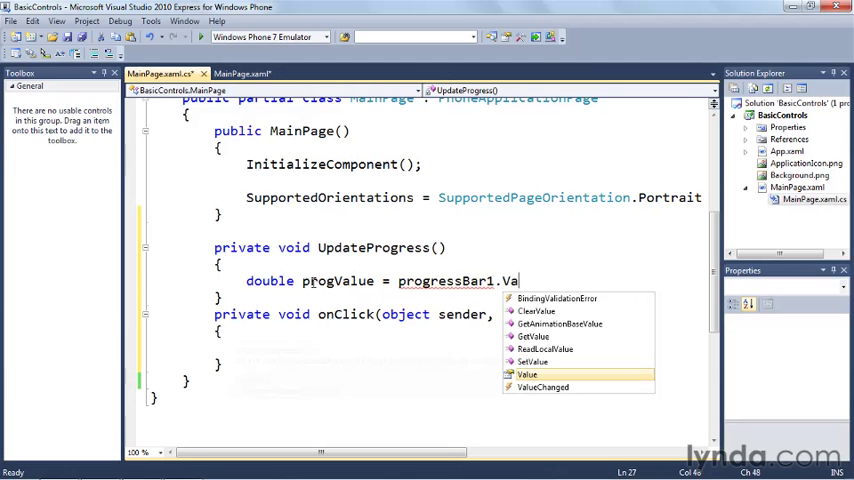
key(Enter)
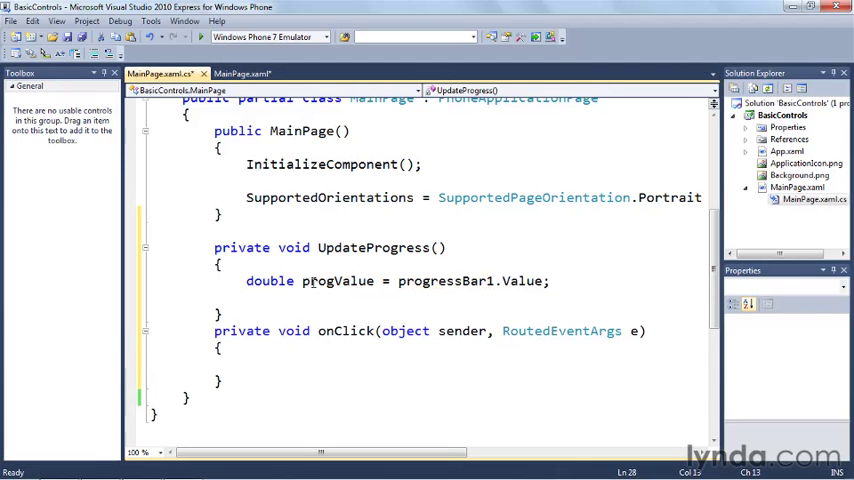
- Add 10.0 to progValue, reset it to 0.0 above 100, and write it back
text(progValue +=)
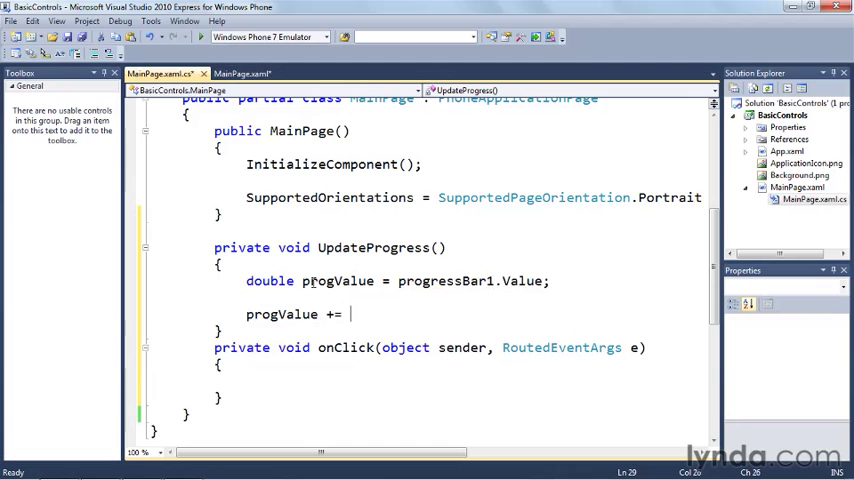
text(10.0;)
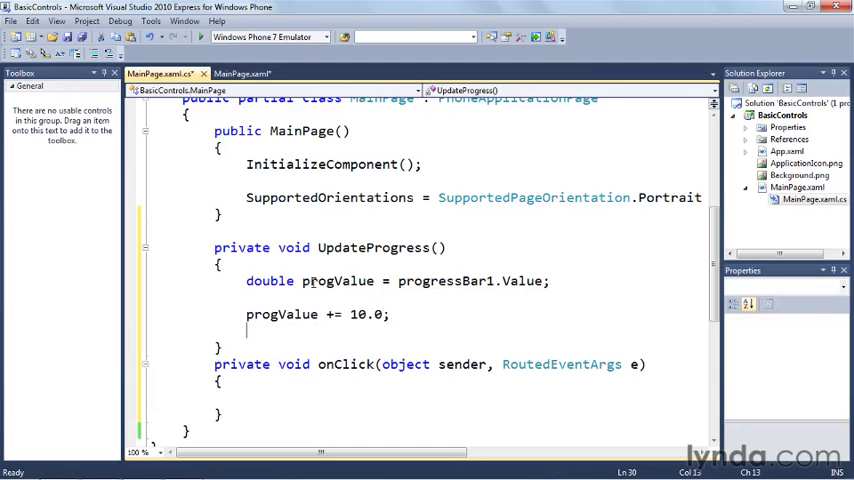
text(if ()
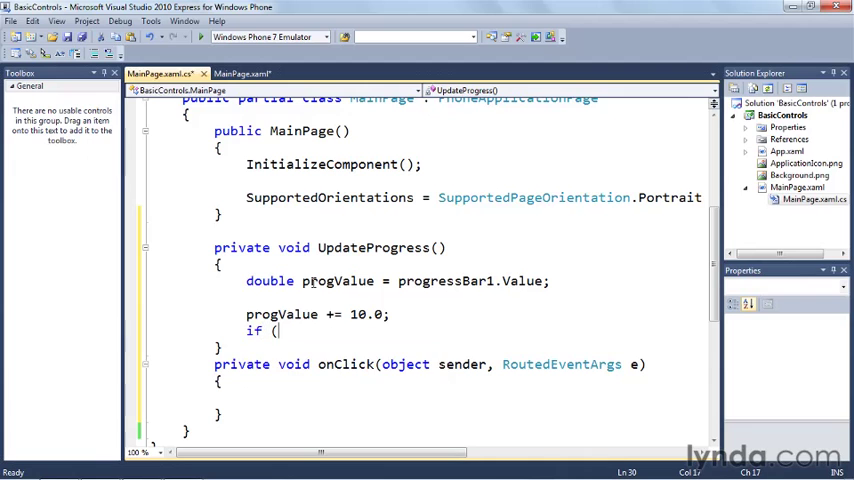
text(progValue > 100)
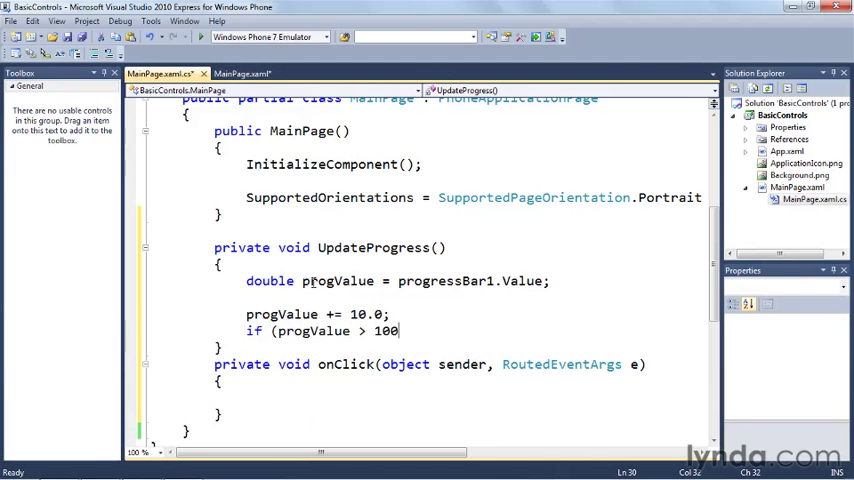
text(.0))
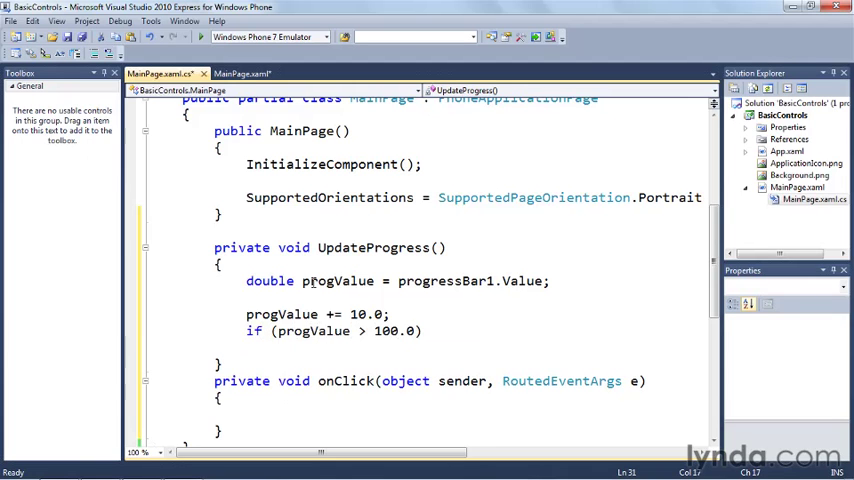
text(progValue = 0.)
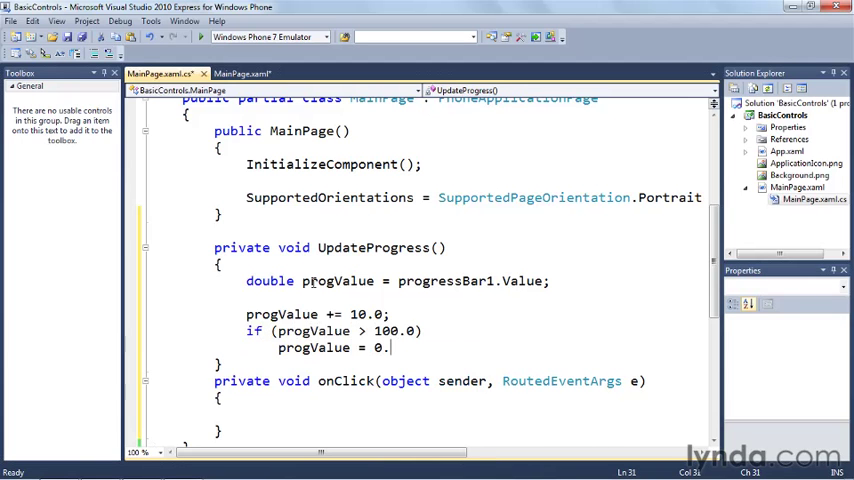
text(0;)
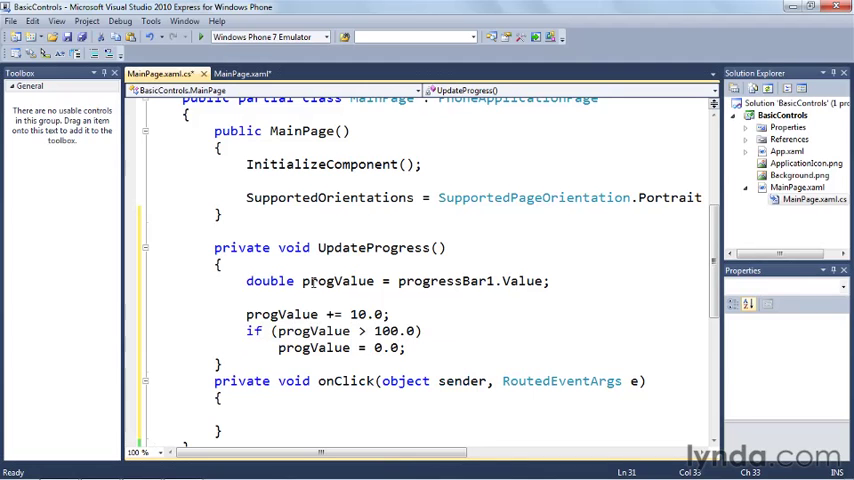
key(Enter)
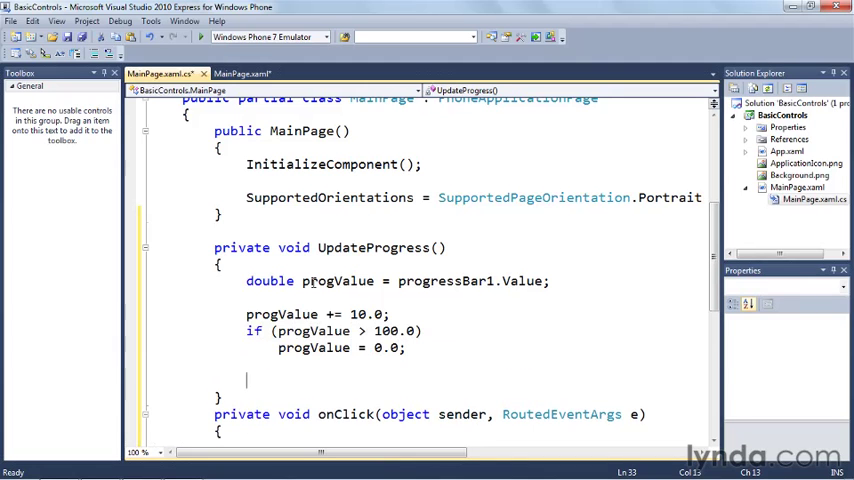
text(progressBar1.Value = p)
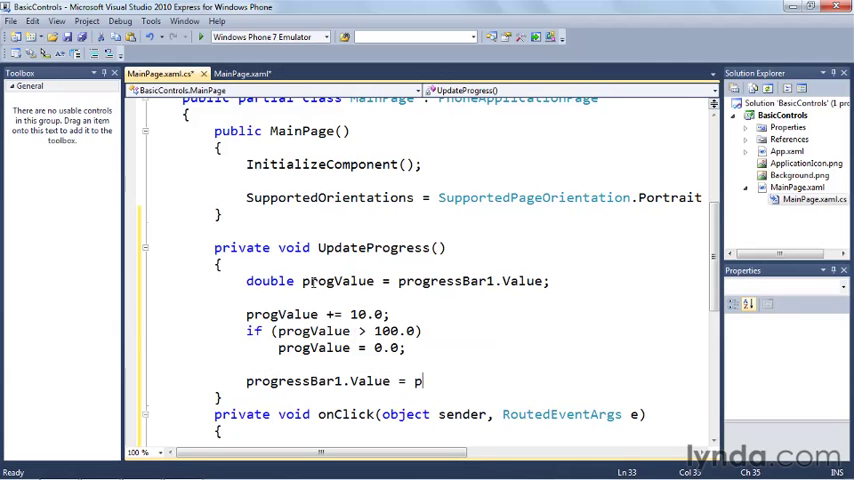
text(rogValue;)
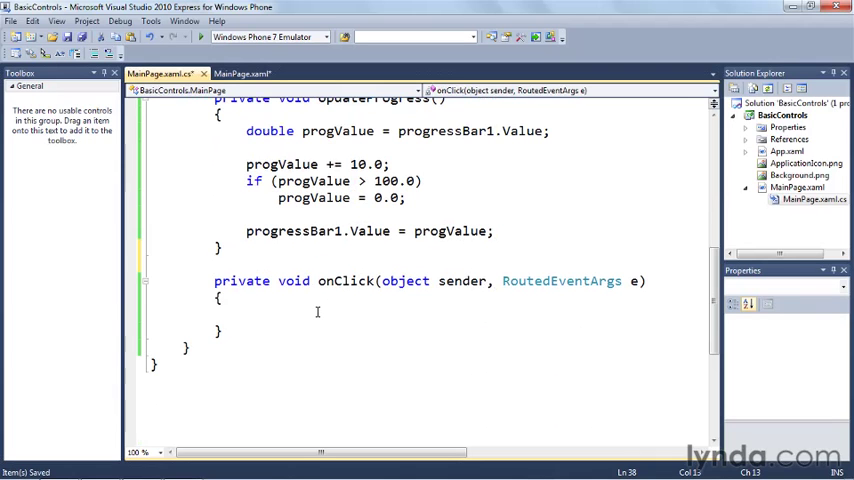
- Make onClick call UpdateProgress() and return to the MainPage.xaml designer
text(UpdateProgress()
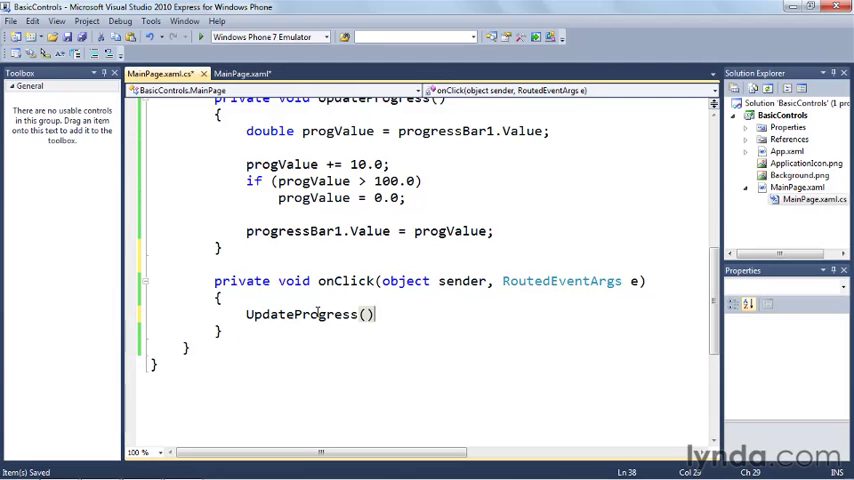
text(;)
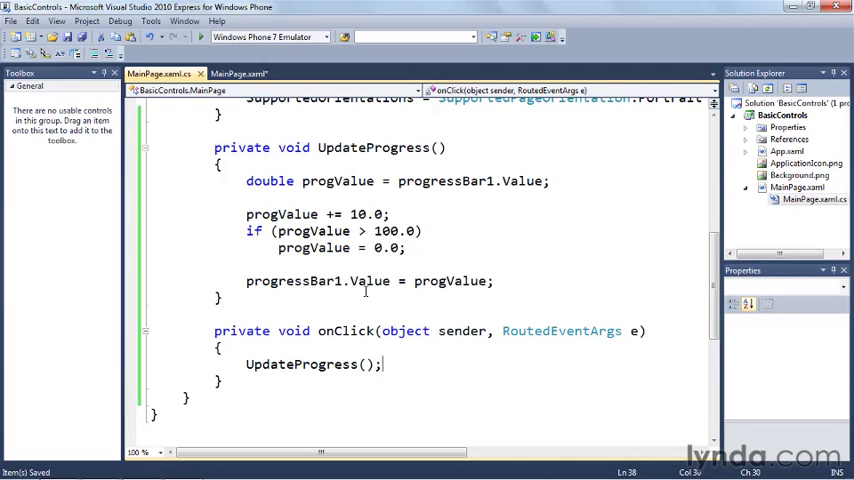
click(254, 72)
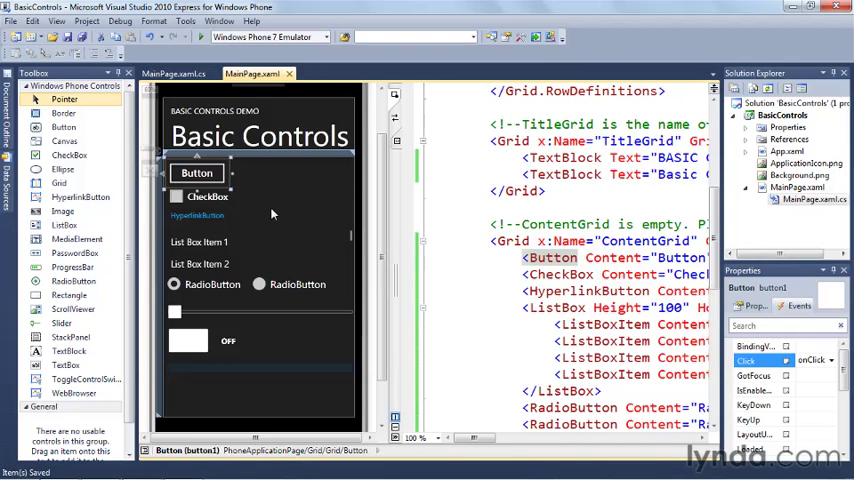
- Set onClick as the Click handler for the CheckBox and HyperlinkButton
click(207, 196)
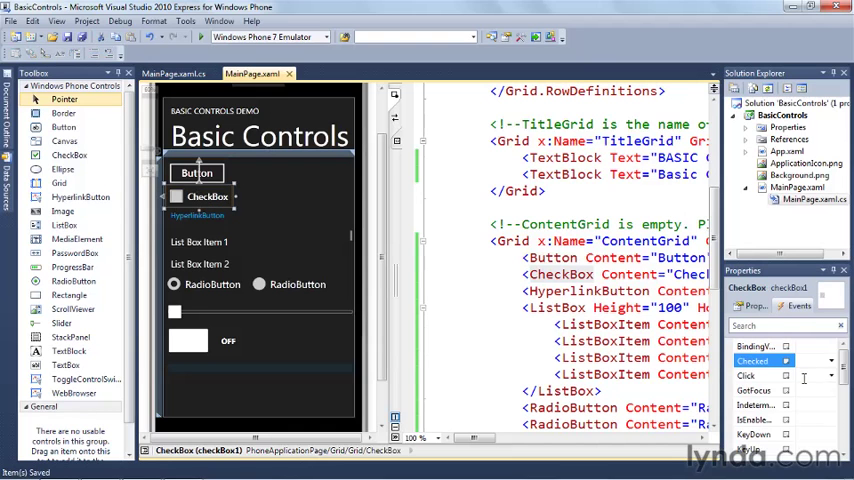
click(832, 397)
text(onClick)
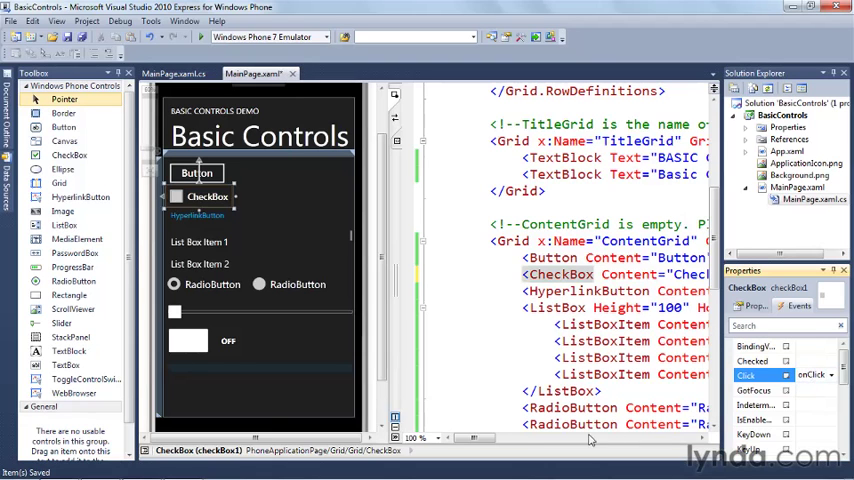
drag(465, 438, 490, 438)
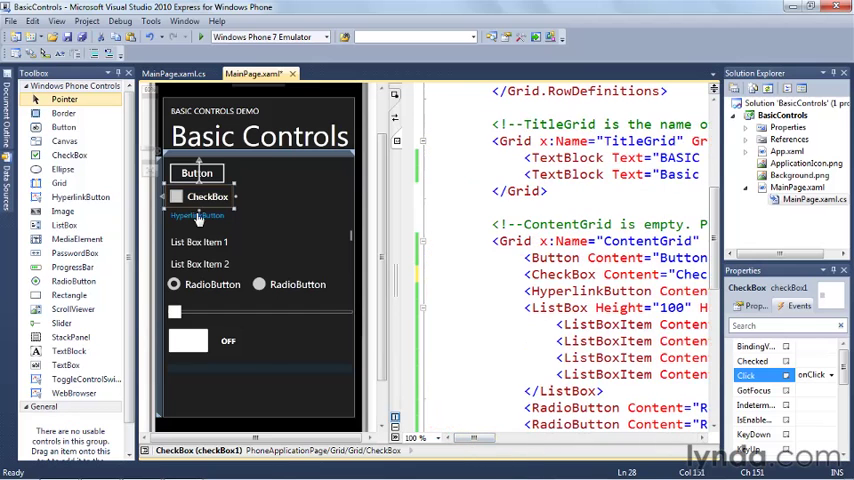
click(197, 216)
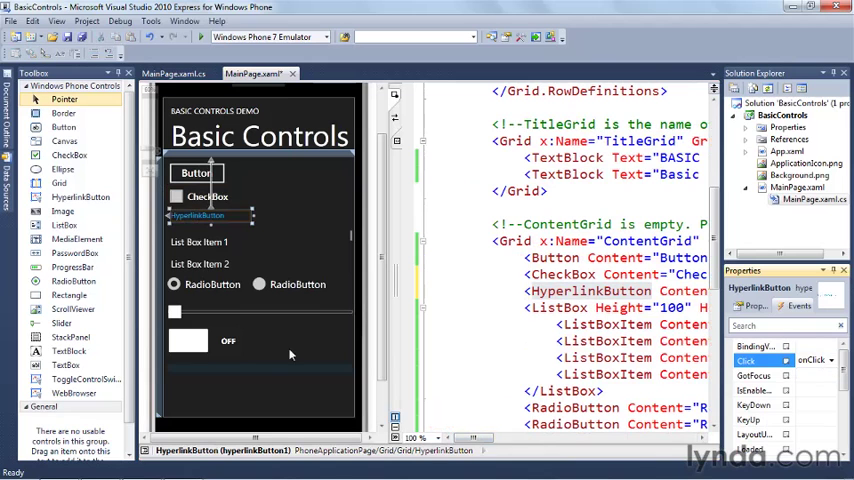
click(172, 284)
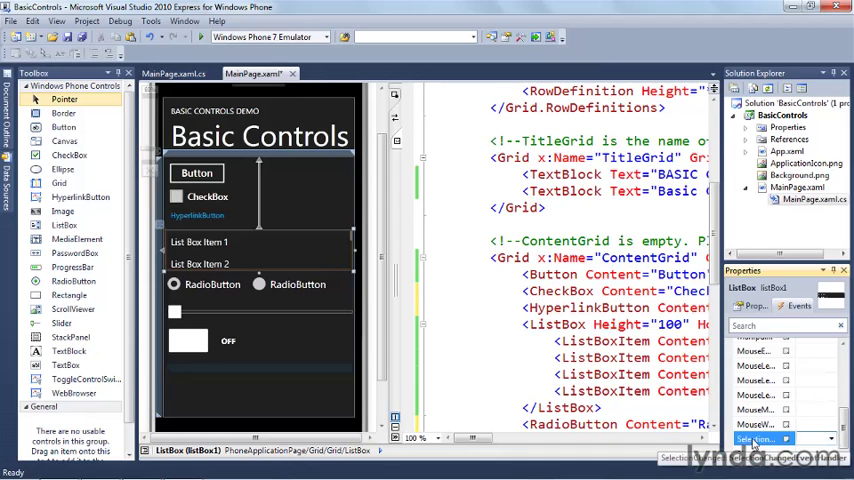
- Create an onSelChange SelectionChanged handler calling UpdateProgress() and return to the designer
text(onSelChange(object sender, SelectionChangedEventA)
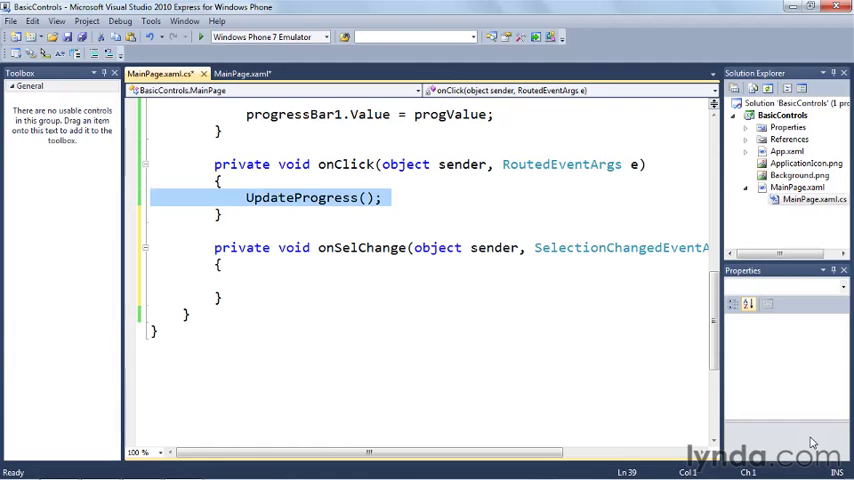
text(UpdateProgress();)
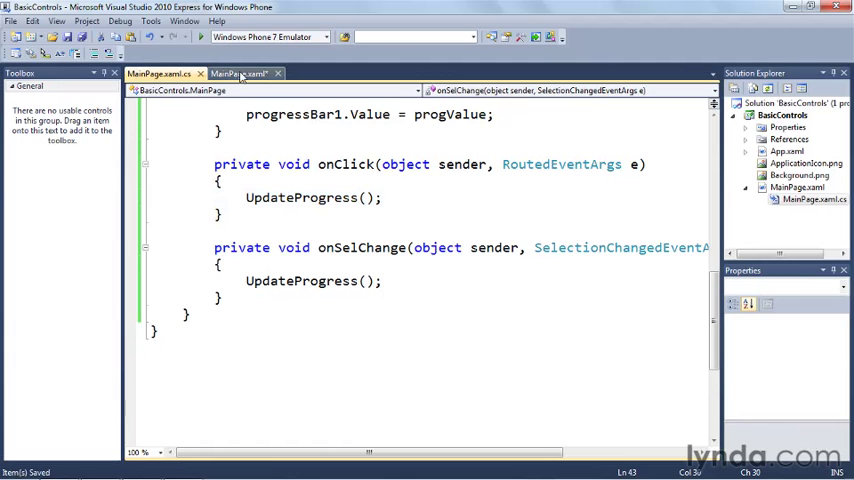
click(240, 72)
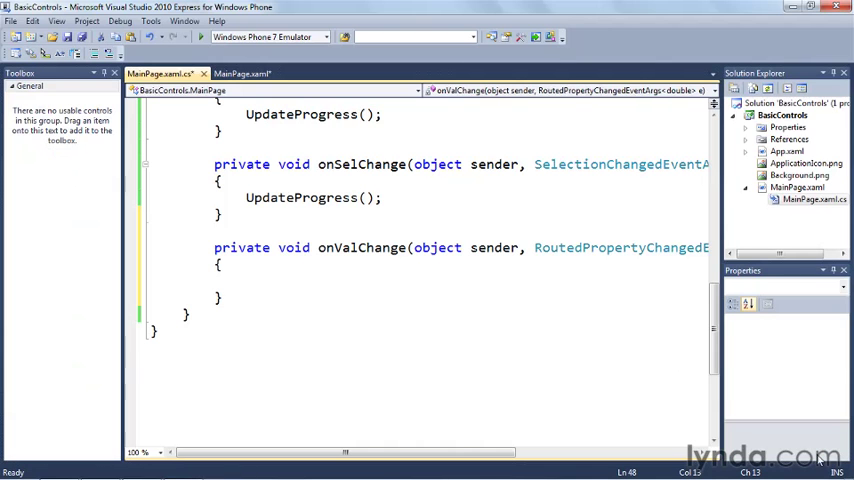
- Make onValChange call UpdateProgress() and reselect the CheckBox in the designer
text(UpdateProgress\)
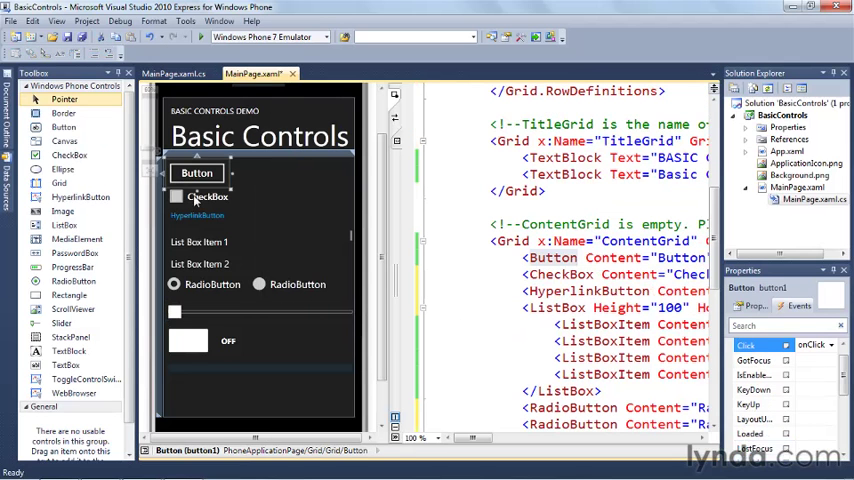
click(207, 196)
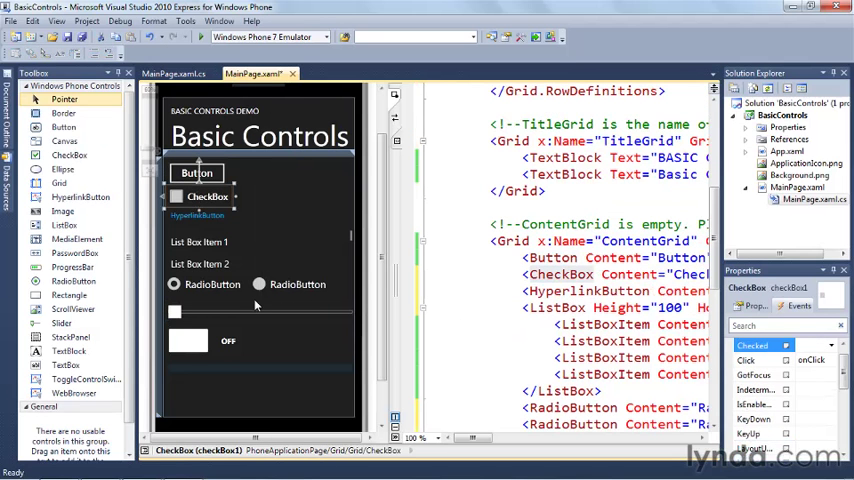